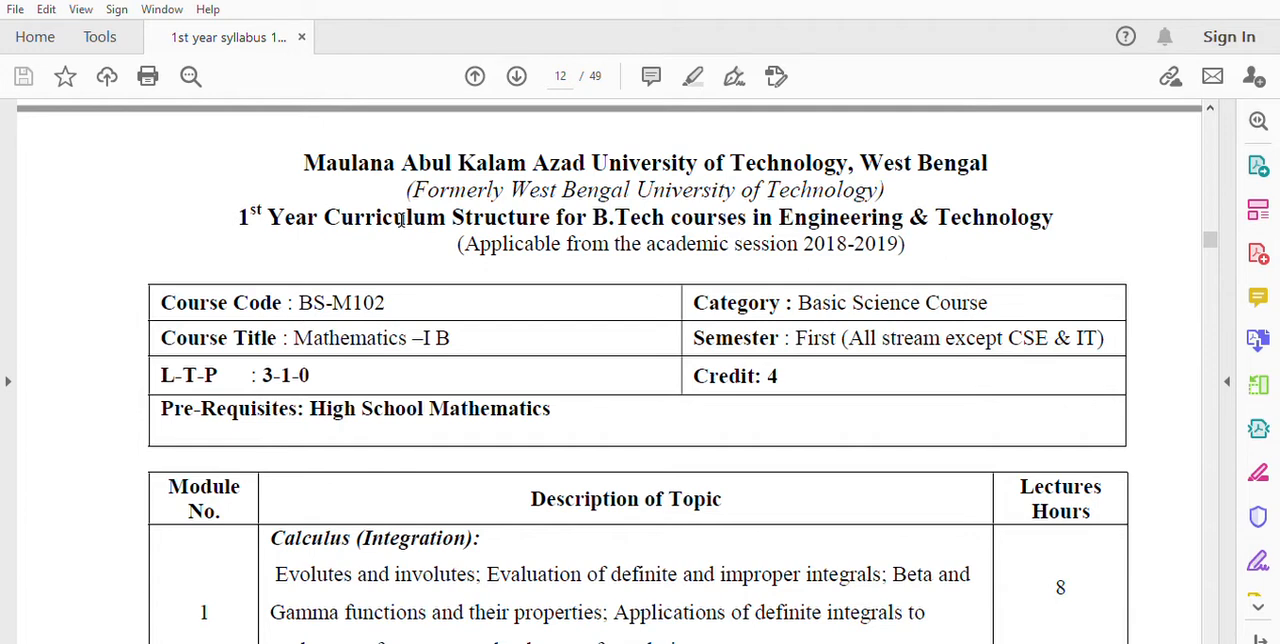
mouse_move(384, 300)
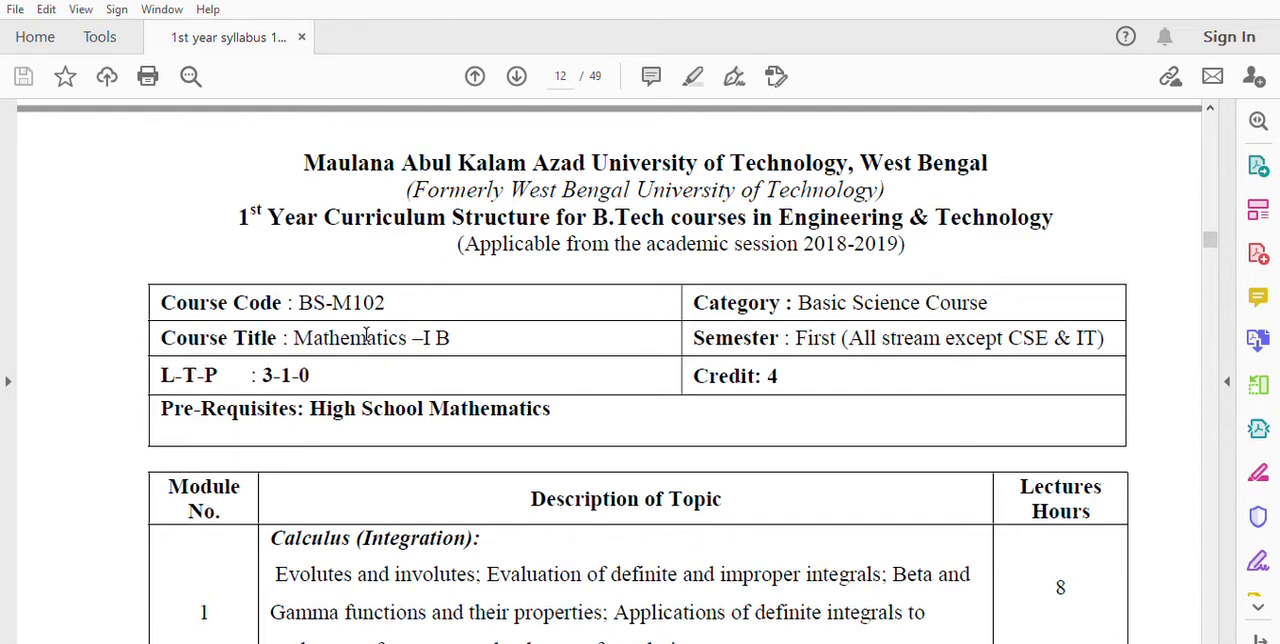
mouse_move(650, 330)
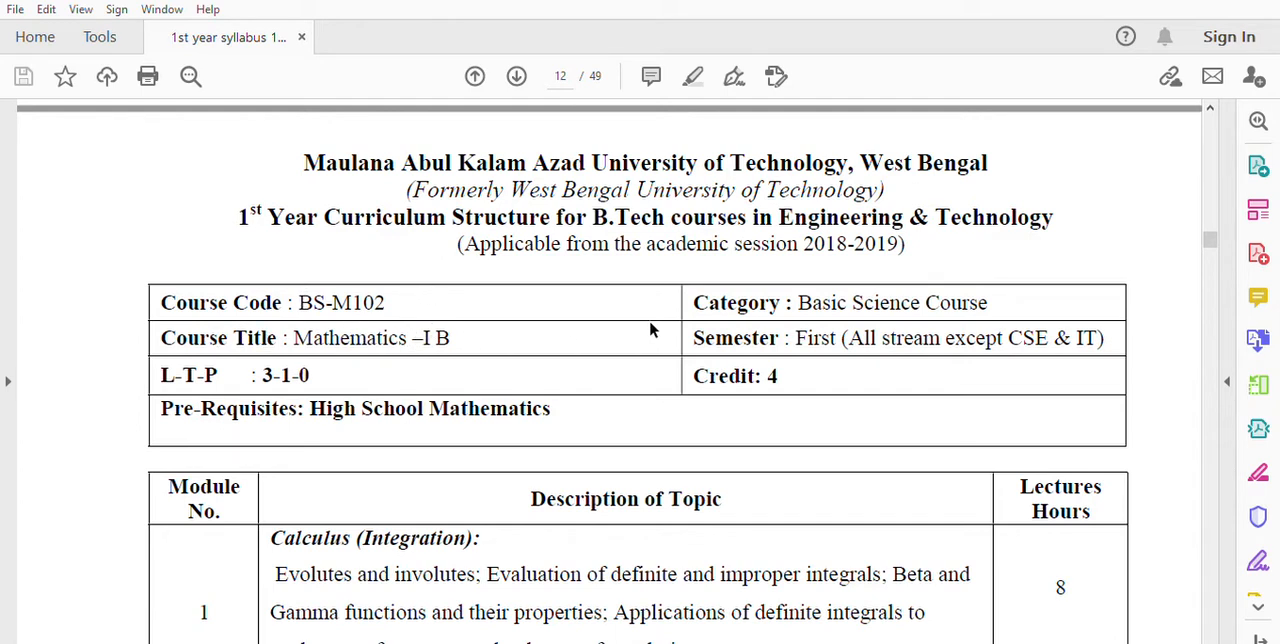
mouse_move(920, 344)
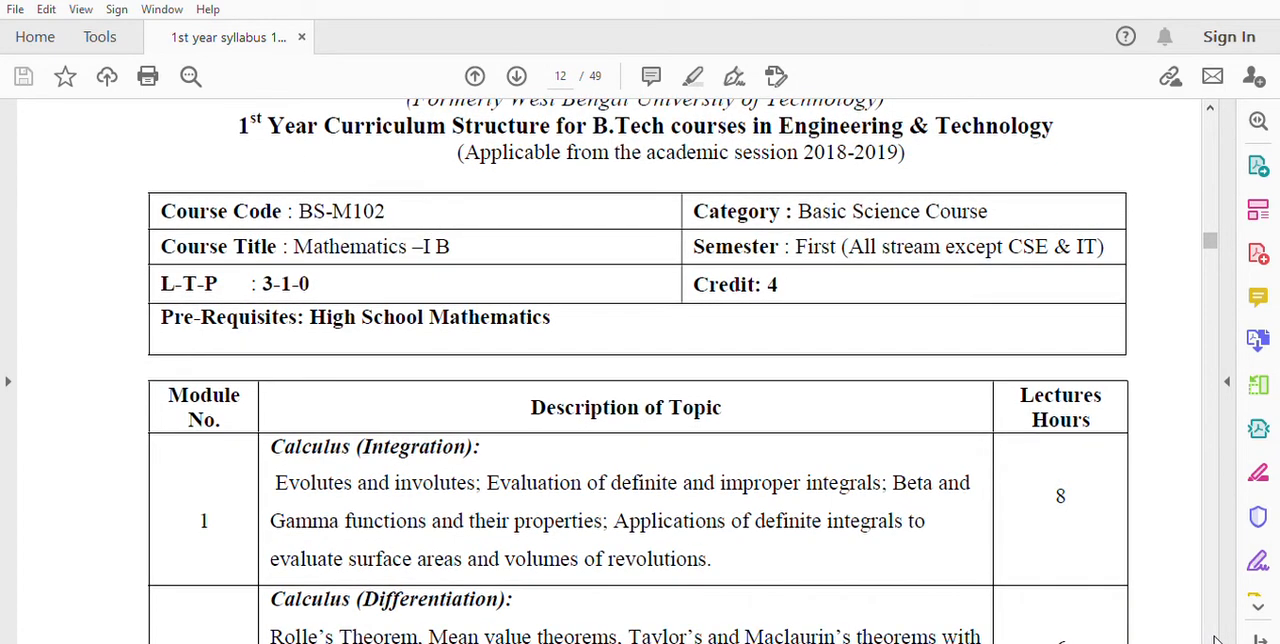
scroll("down", 3)
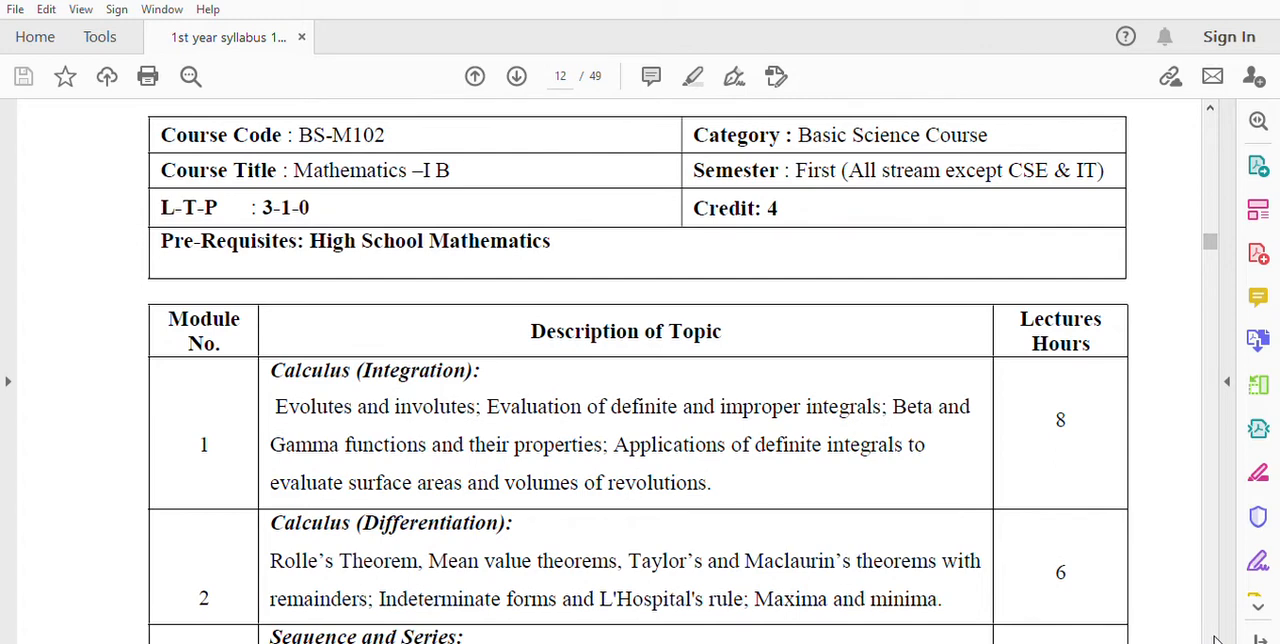
scroll("down", 3)
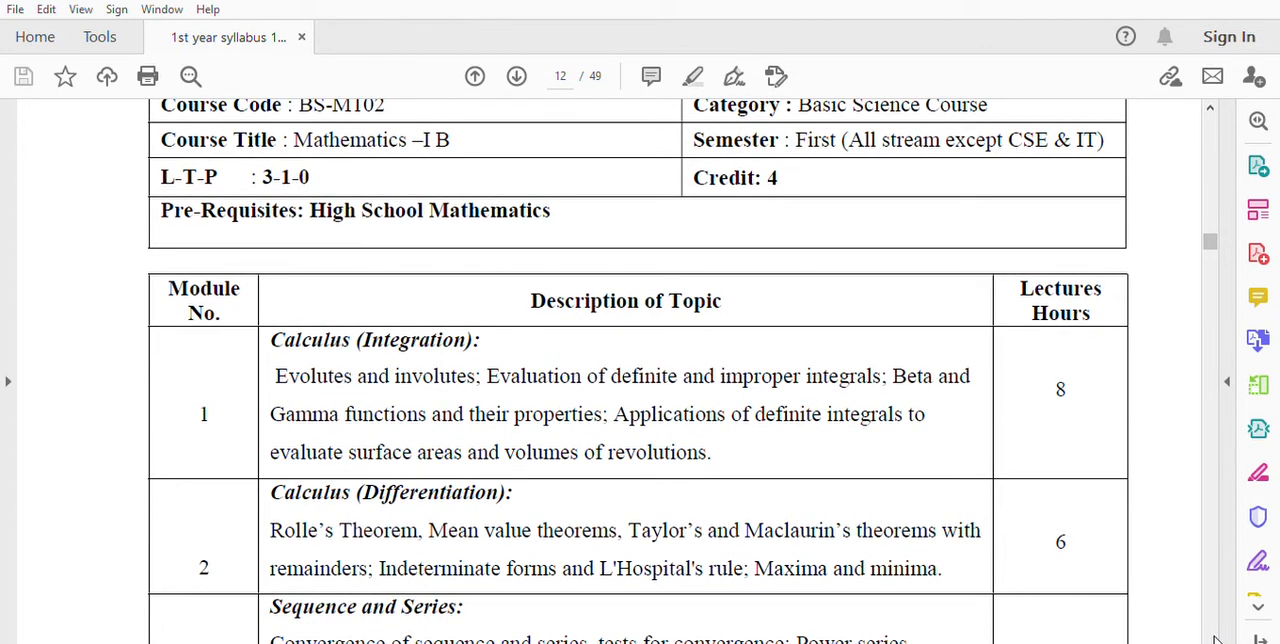
scroll("down", 3)
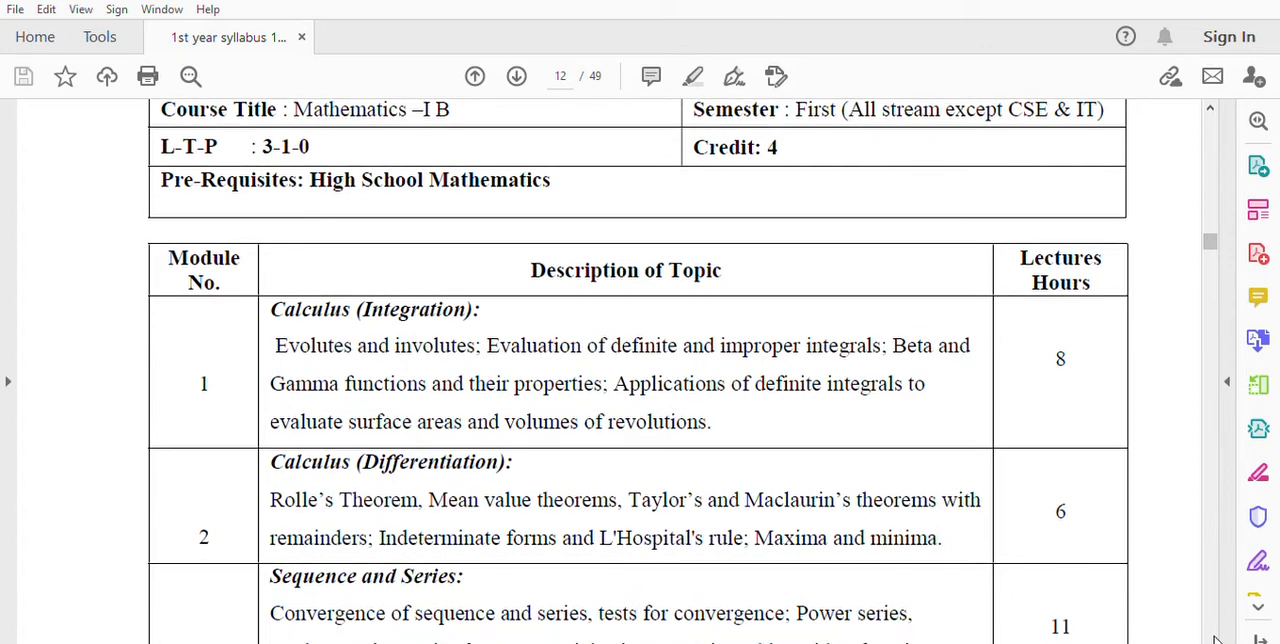
scroll("down", 3)
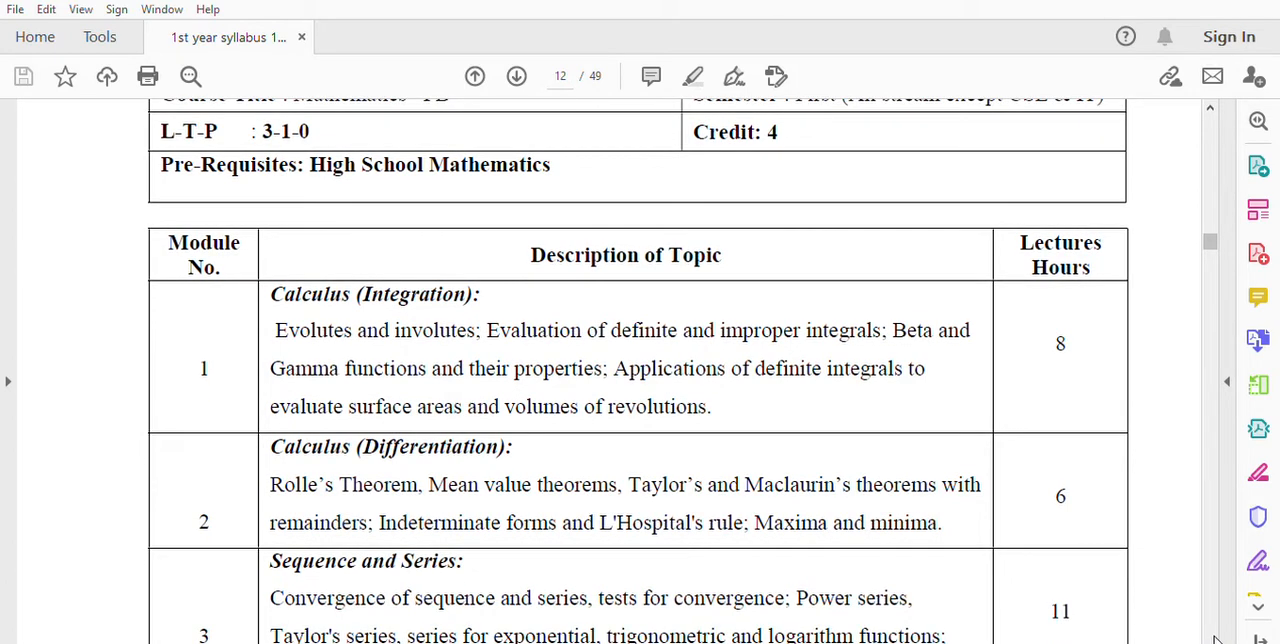
scroll("up", 3)
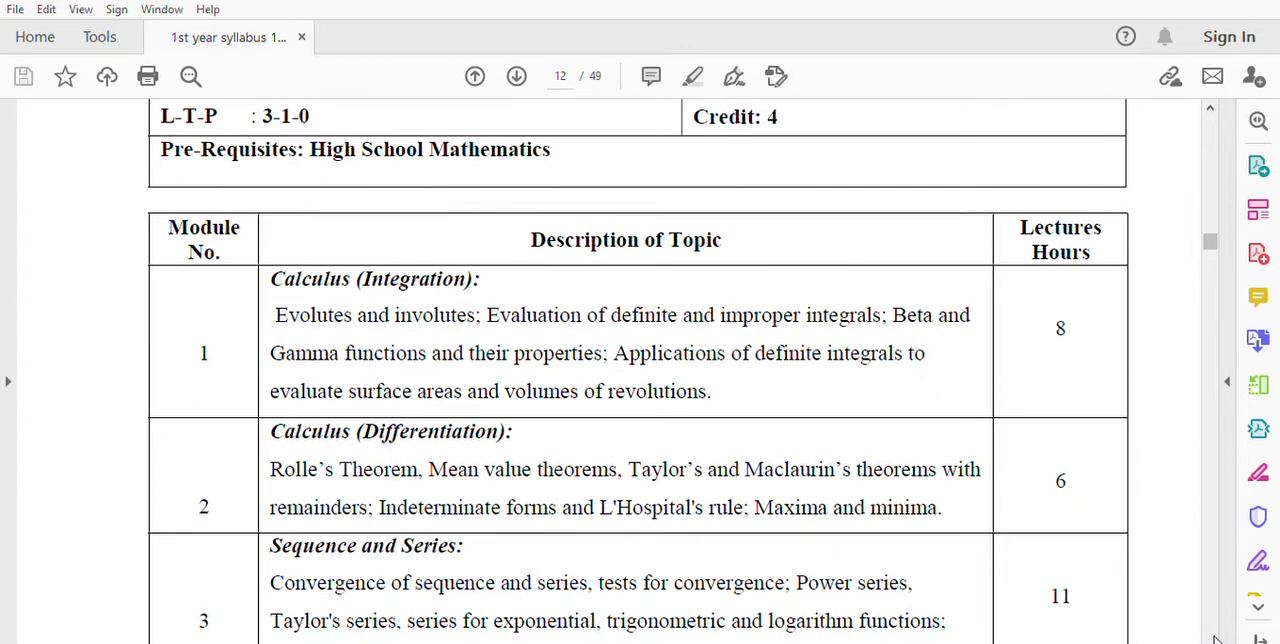
scroll("down", 3)
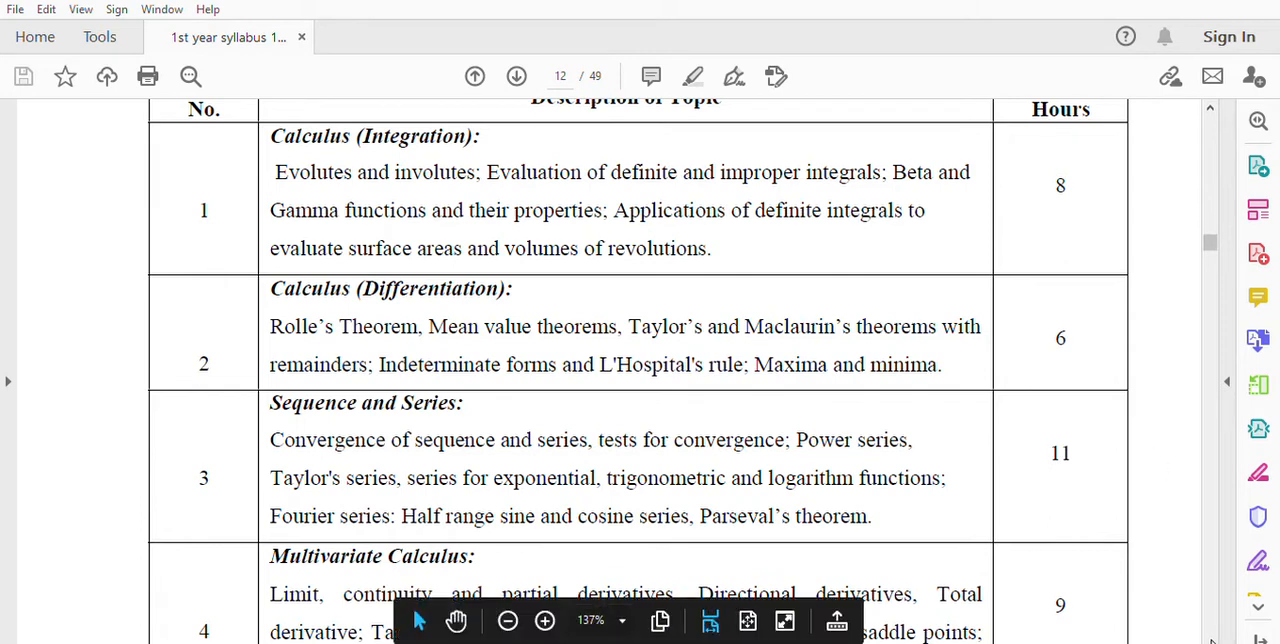
scroll("down", 3)
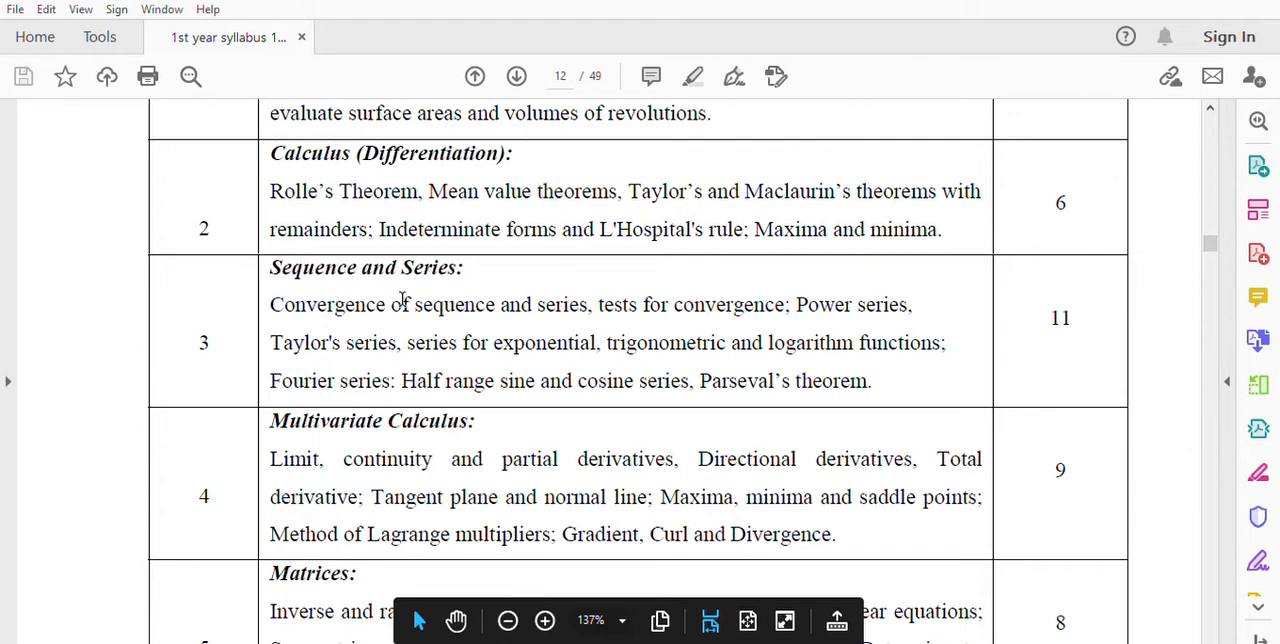
mouse_move(596, 304)
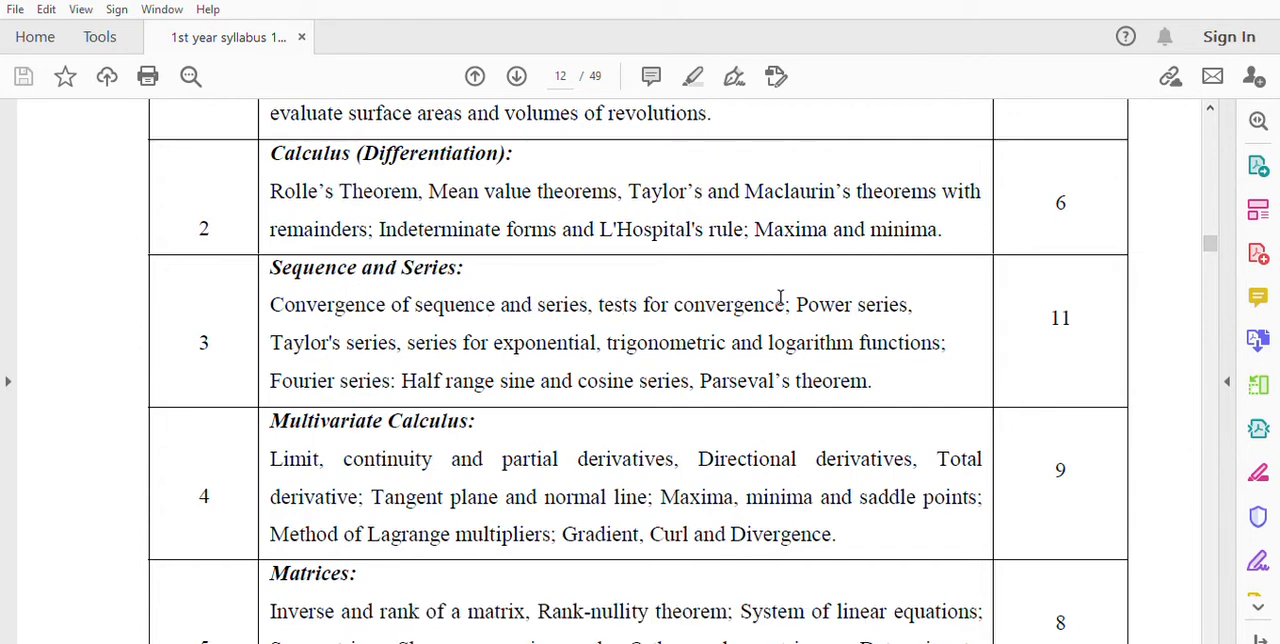
mouse_move(346, 360)
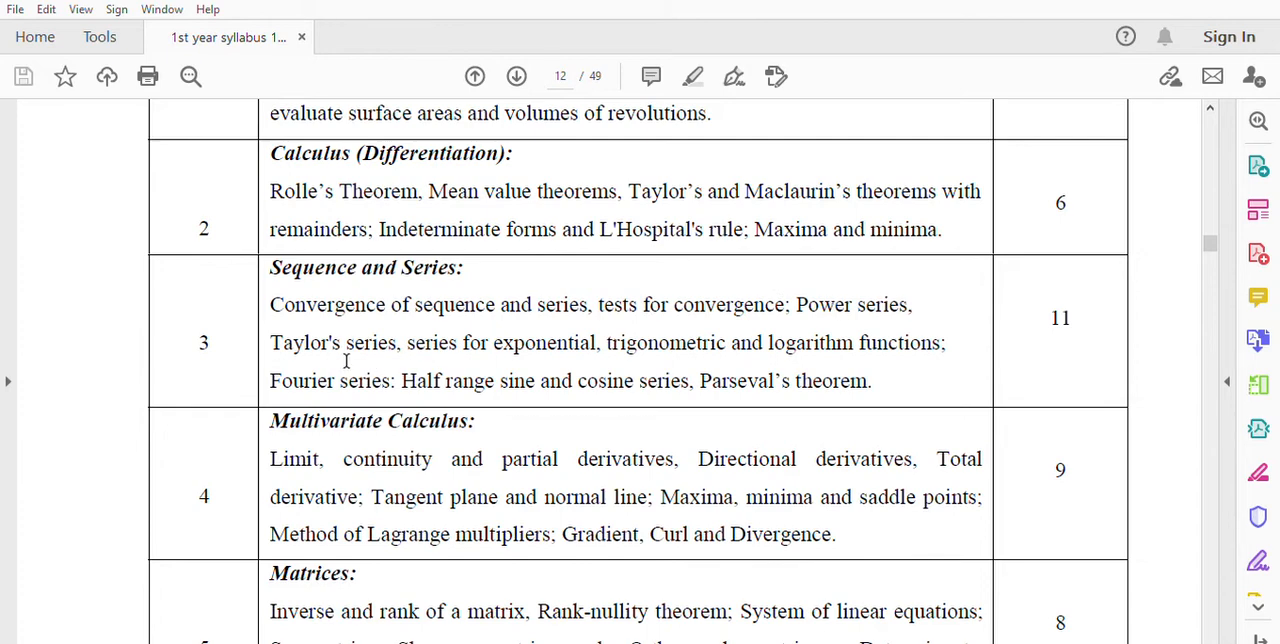
mouse_move(562, 338)
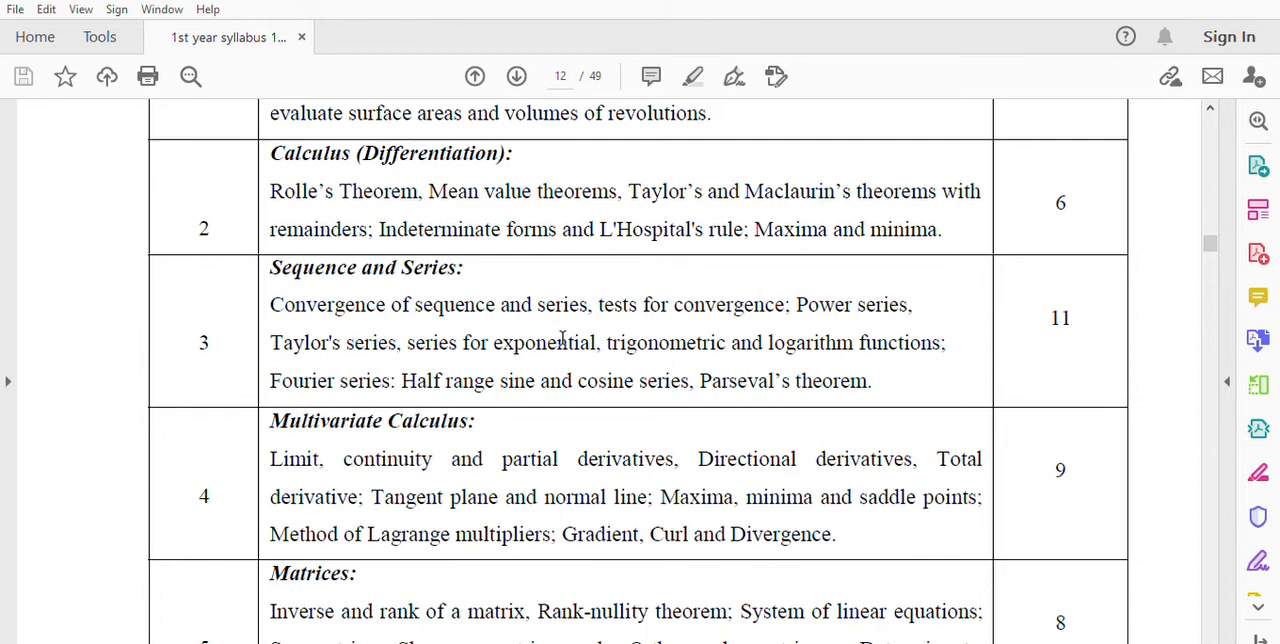
mouse_move(724, 332)
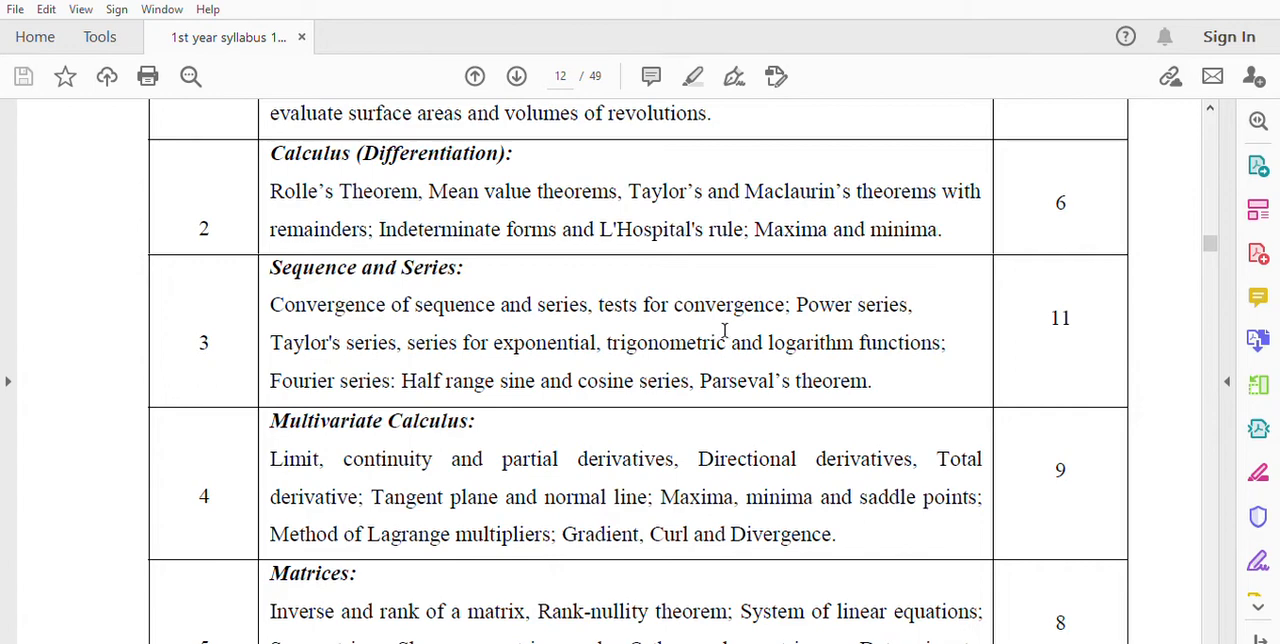
mouse_move(930, 340)
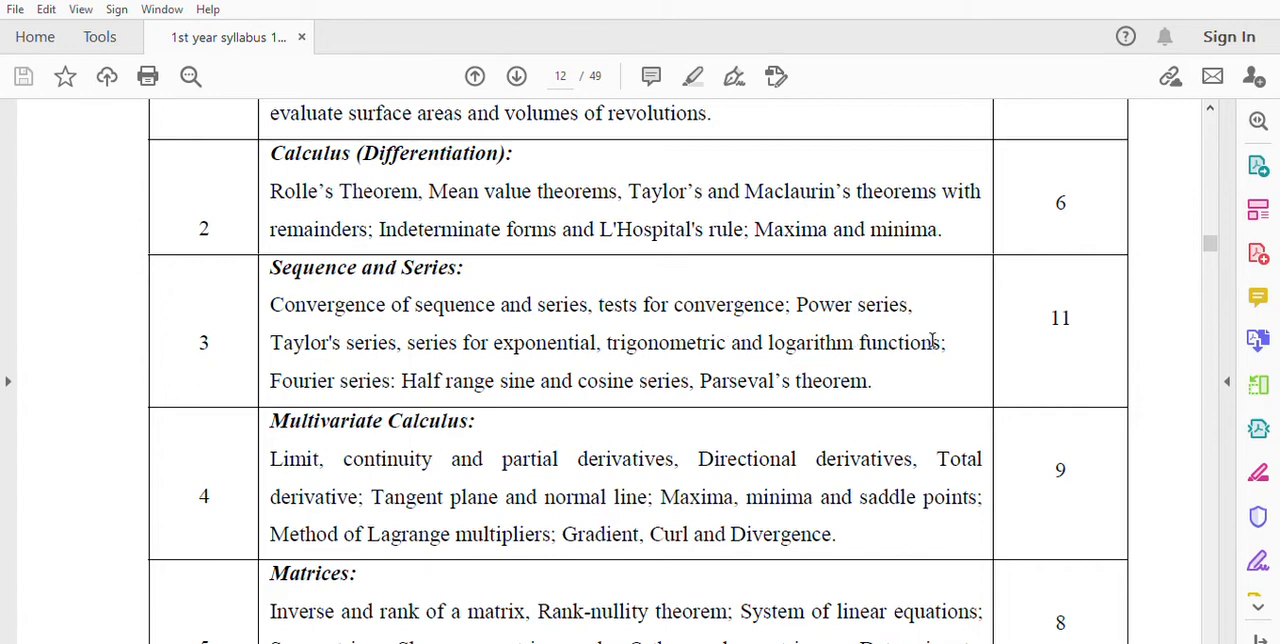
mouse_move(416, 378)
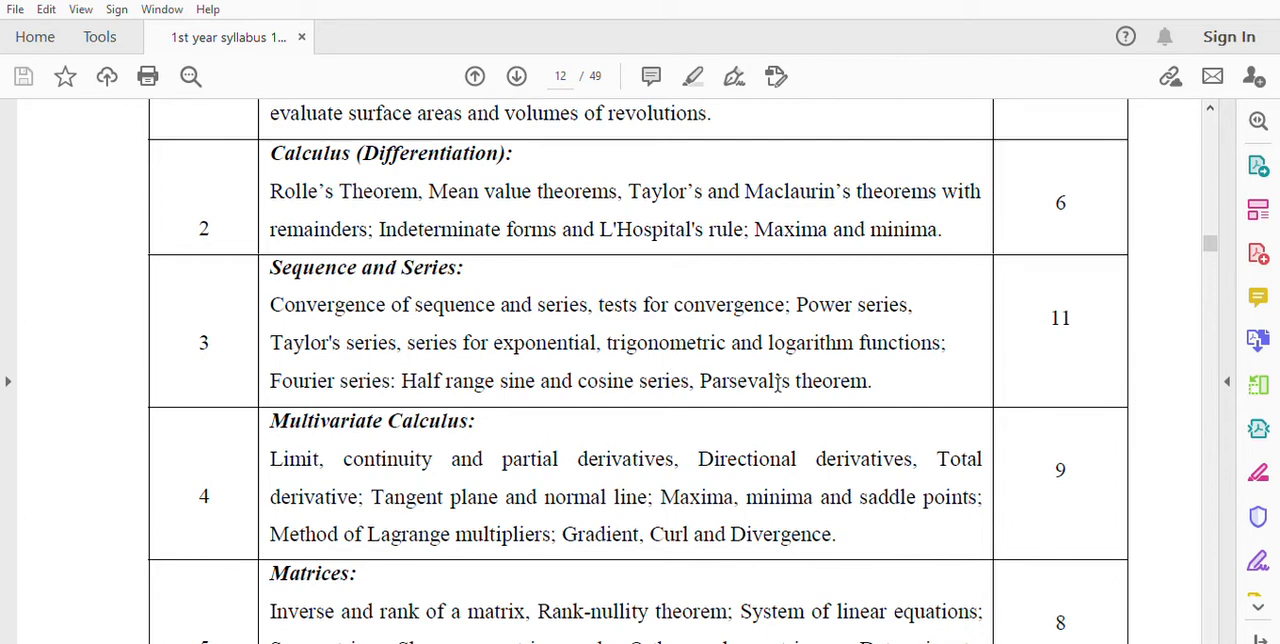
mouse_move(1080, 332)
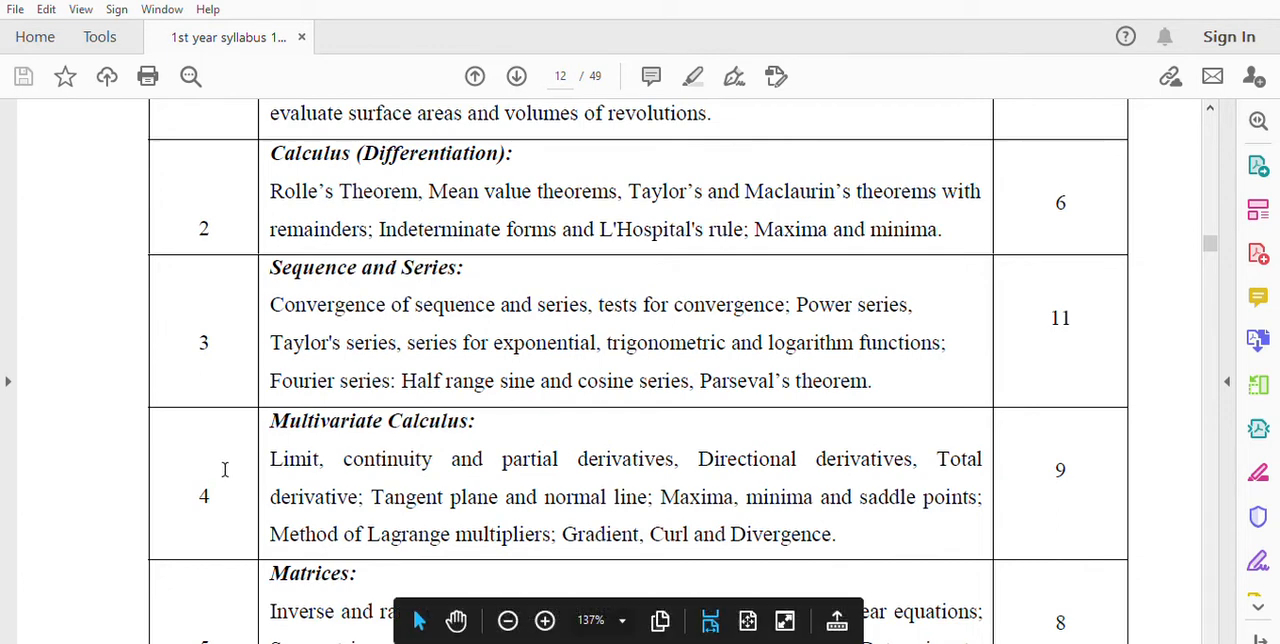
mouse_move(478, 420)
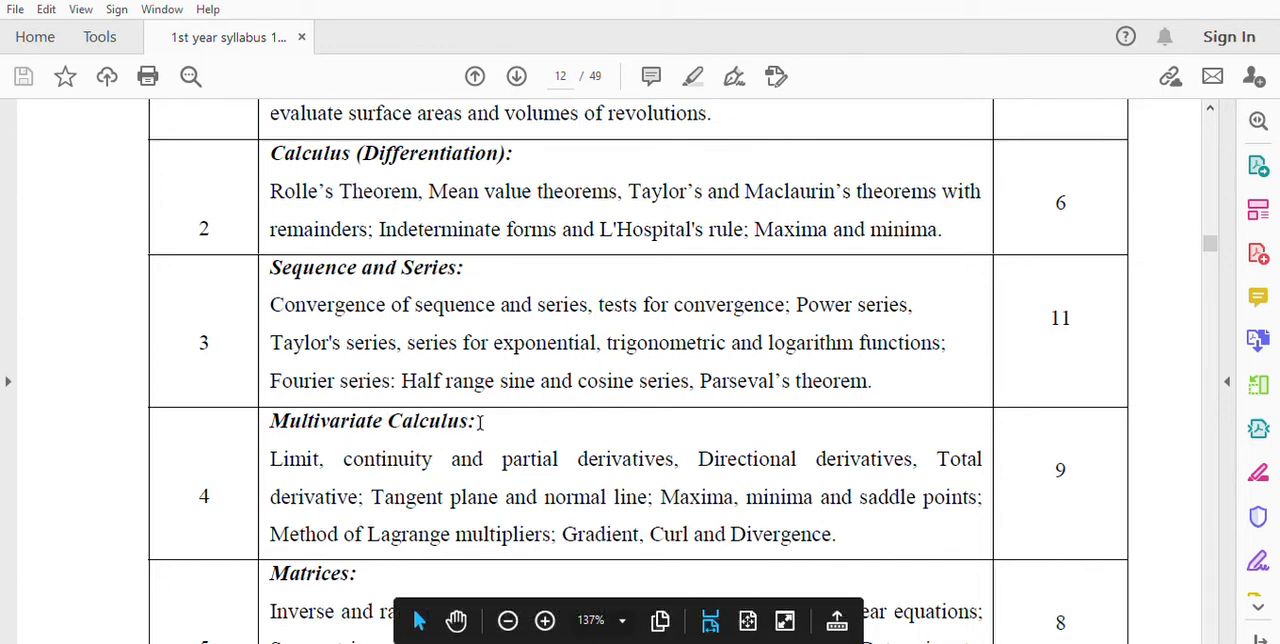
mouse_move(430, 452)
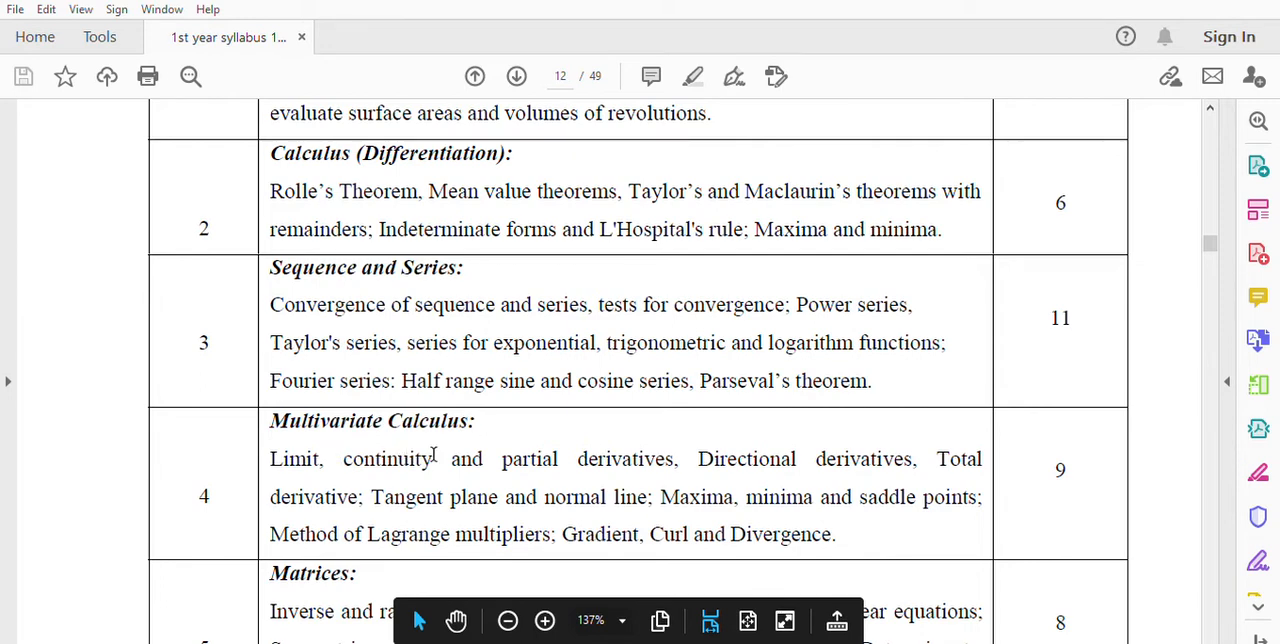
mouse_move(684, 480)
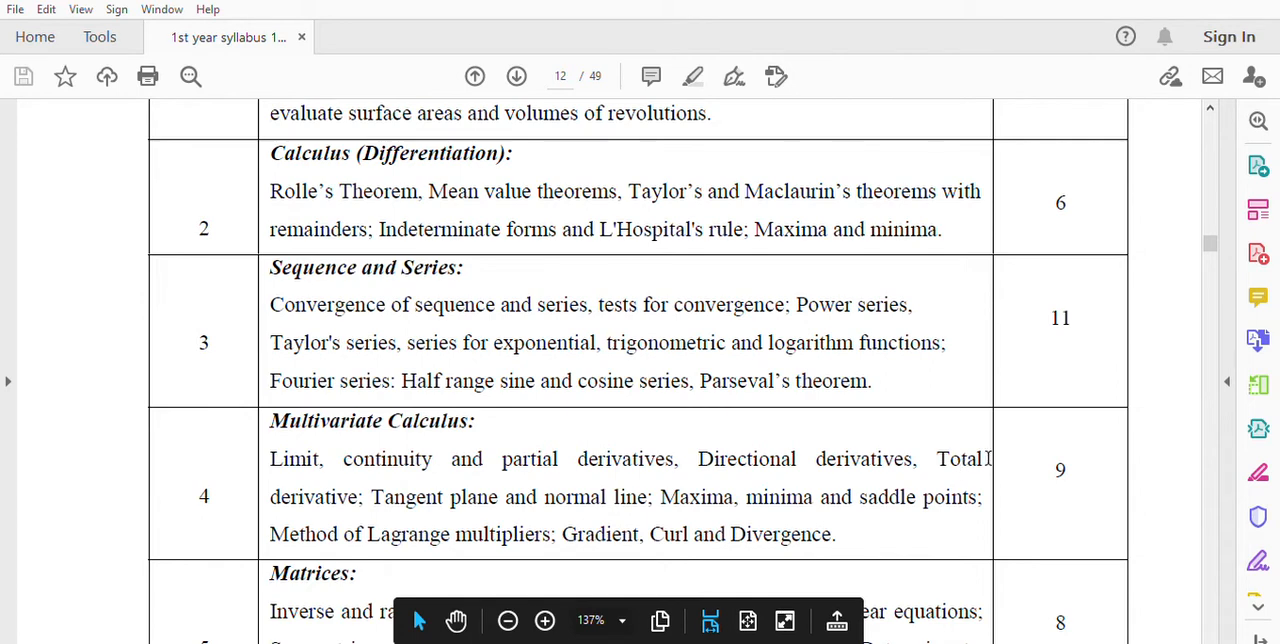
mouse_move(490, 496)
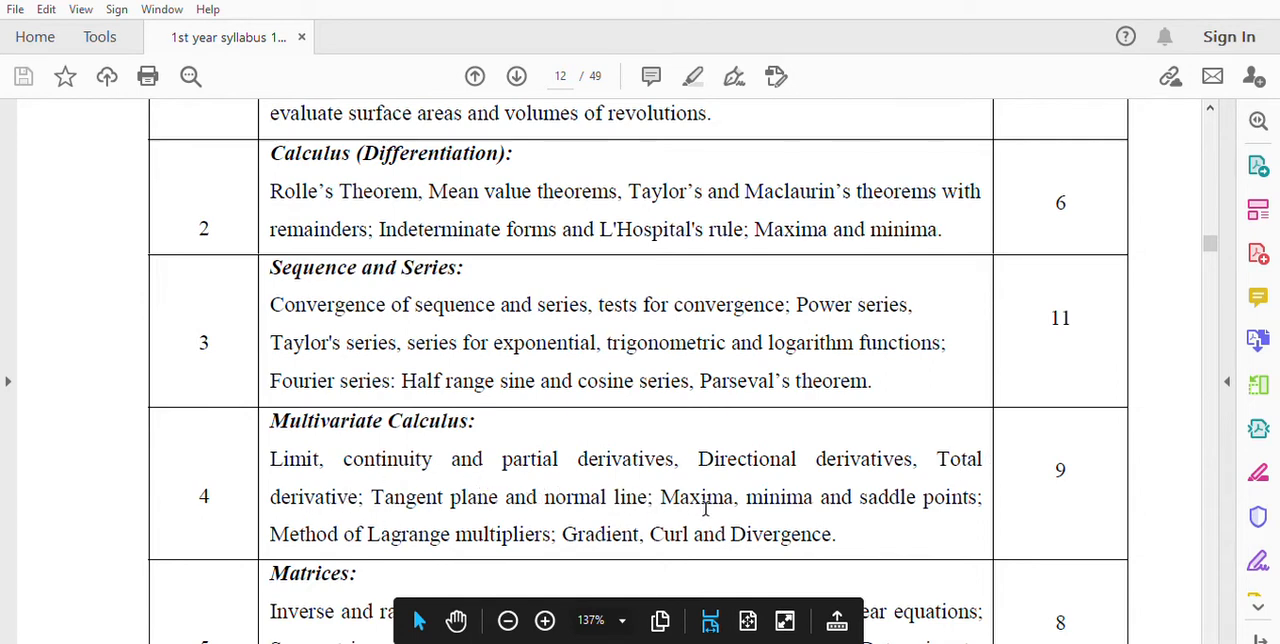
mouse_move(976, 508)
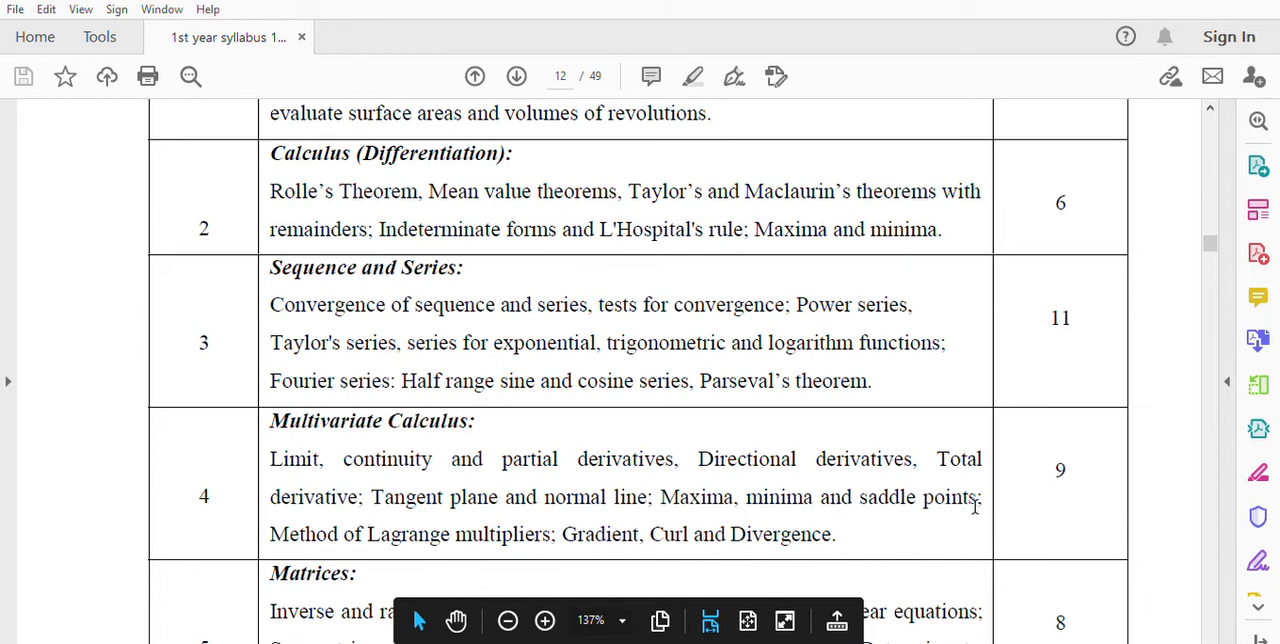
mouse_move(410, 532)
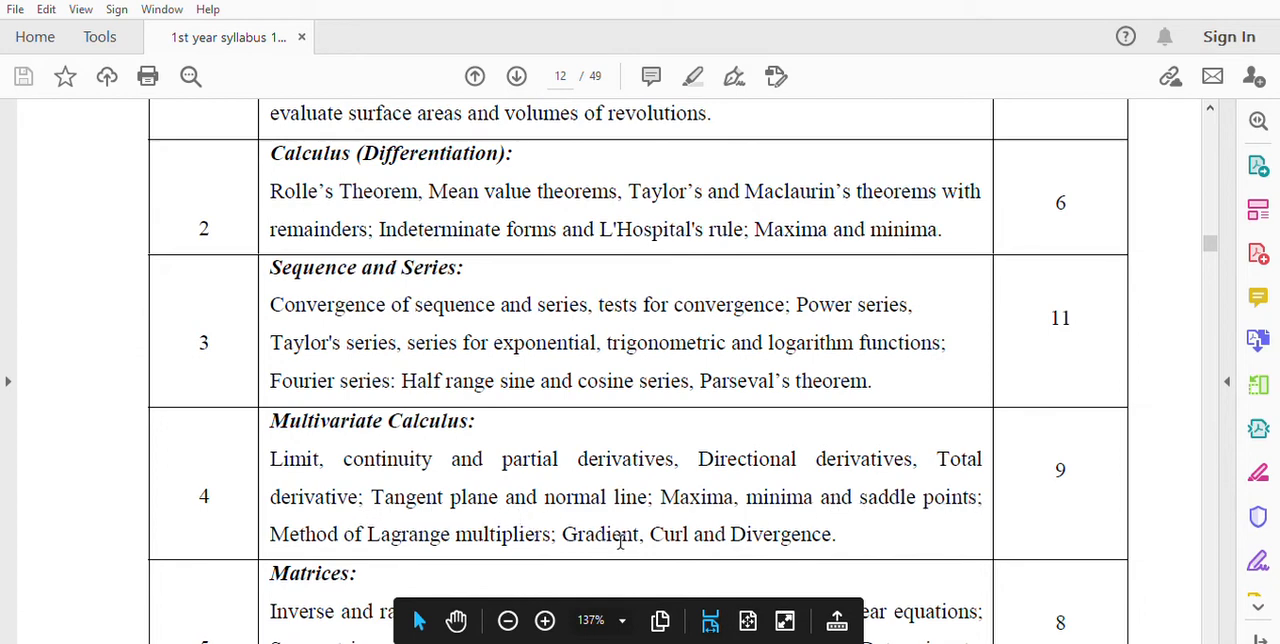
mouse_move(736, 534)
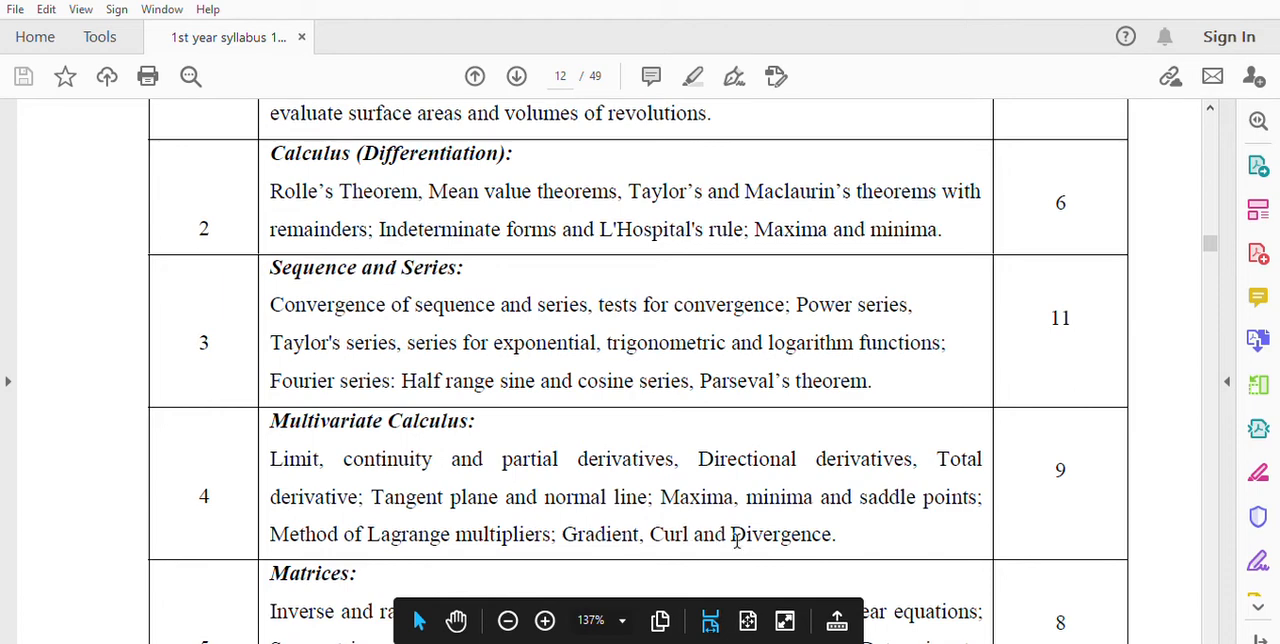
scroll("down", 3)
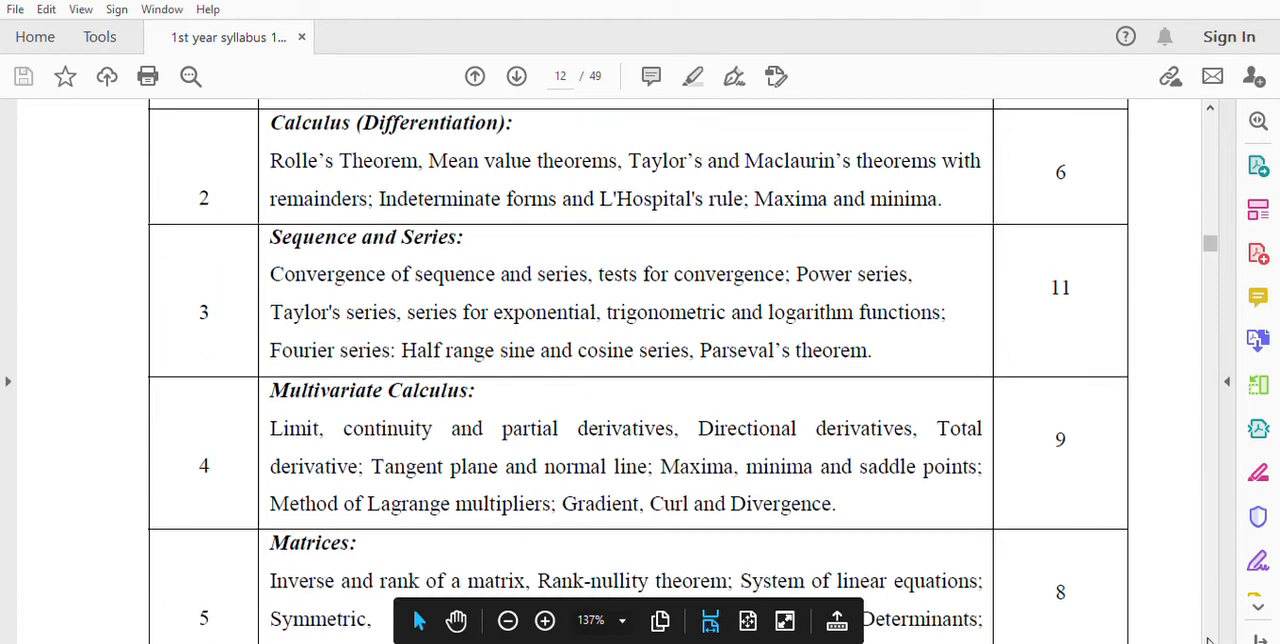
scroll("down", 3)
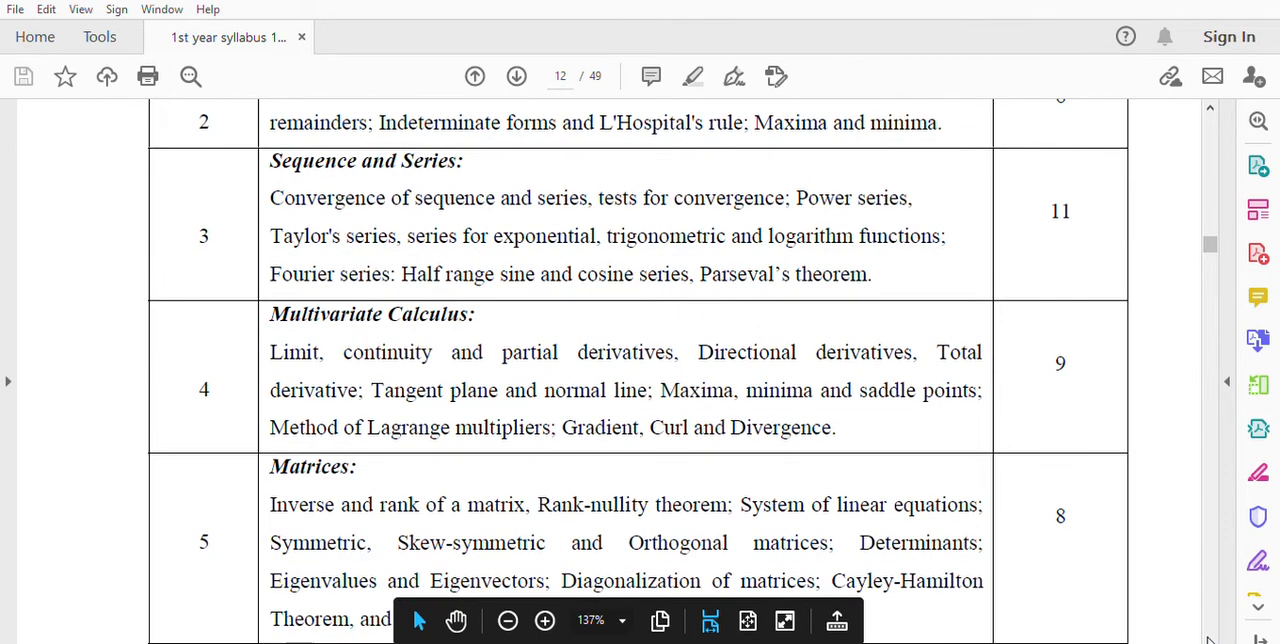
scroll("down", 3)
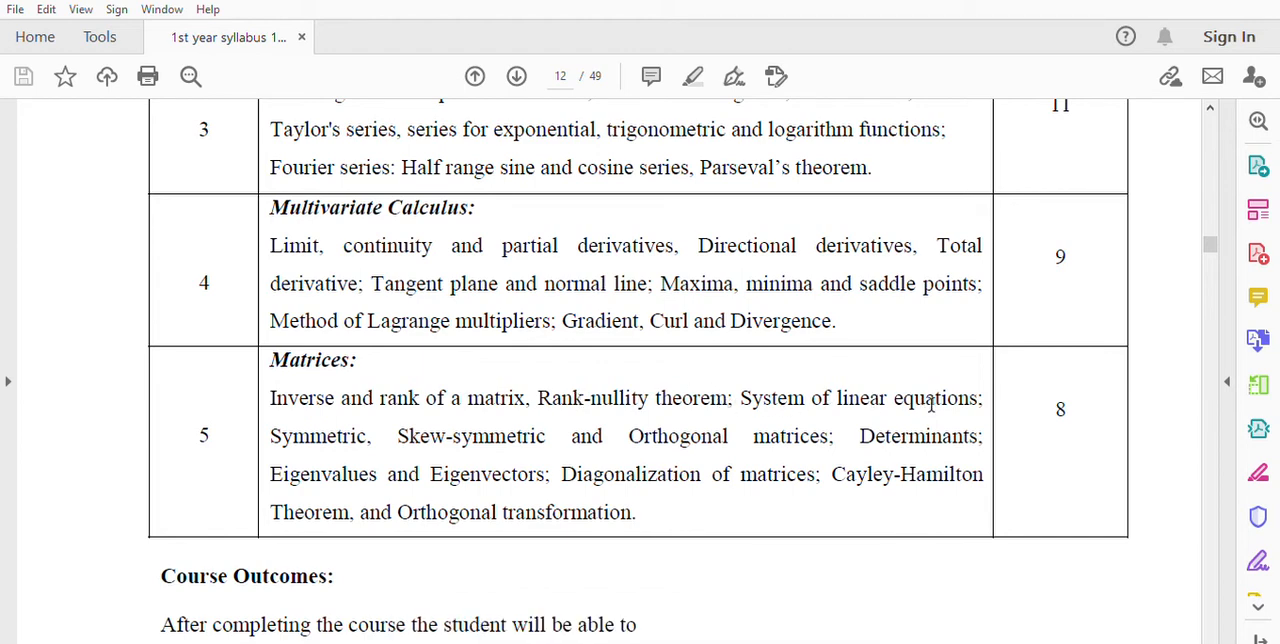
mouse_move(302, 450)
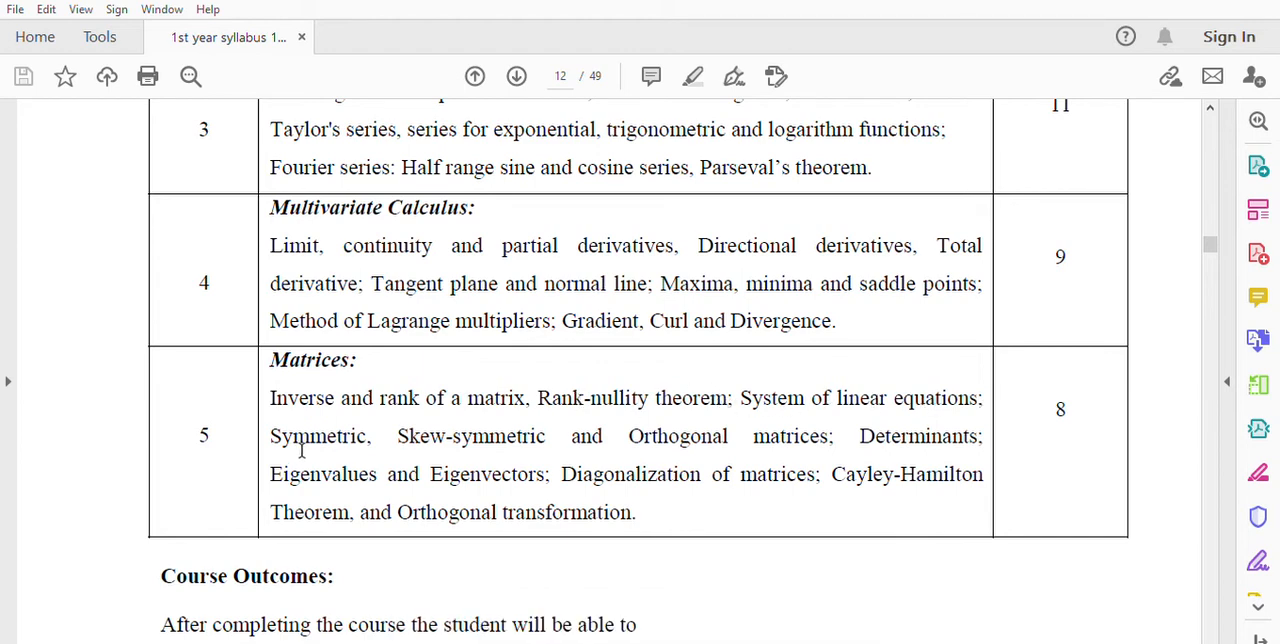
mouse_move(628, 436)
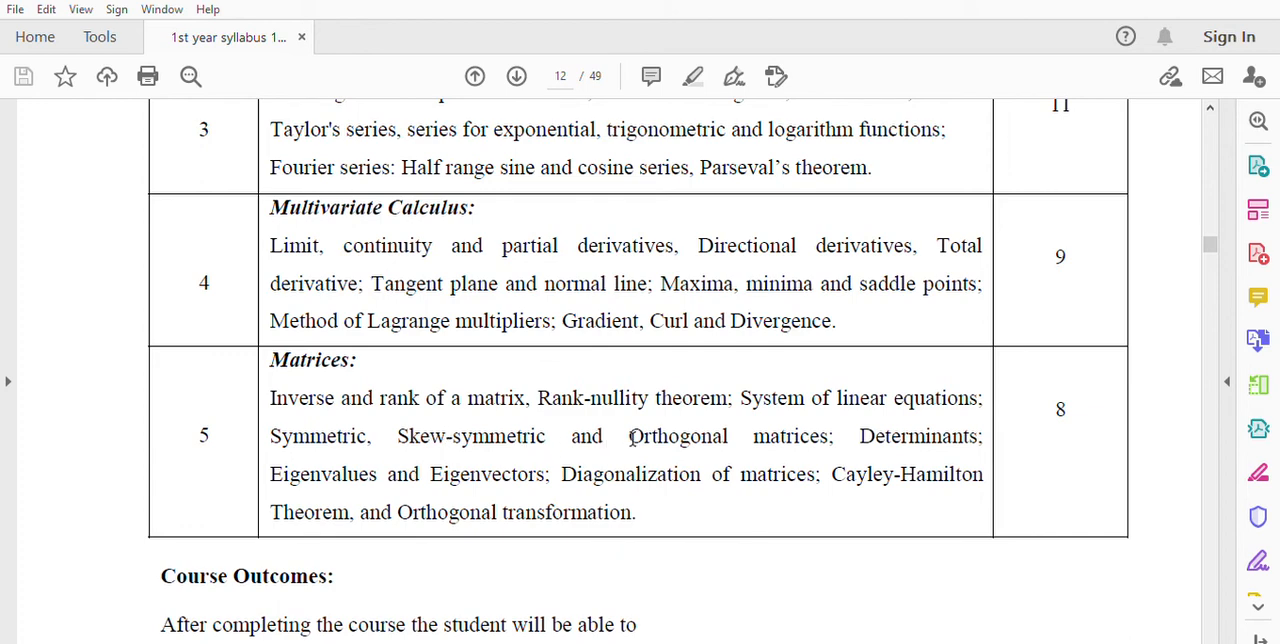
mouse_move(958, 436)
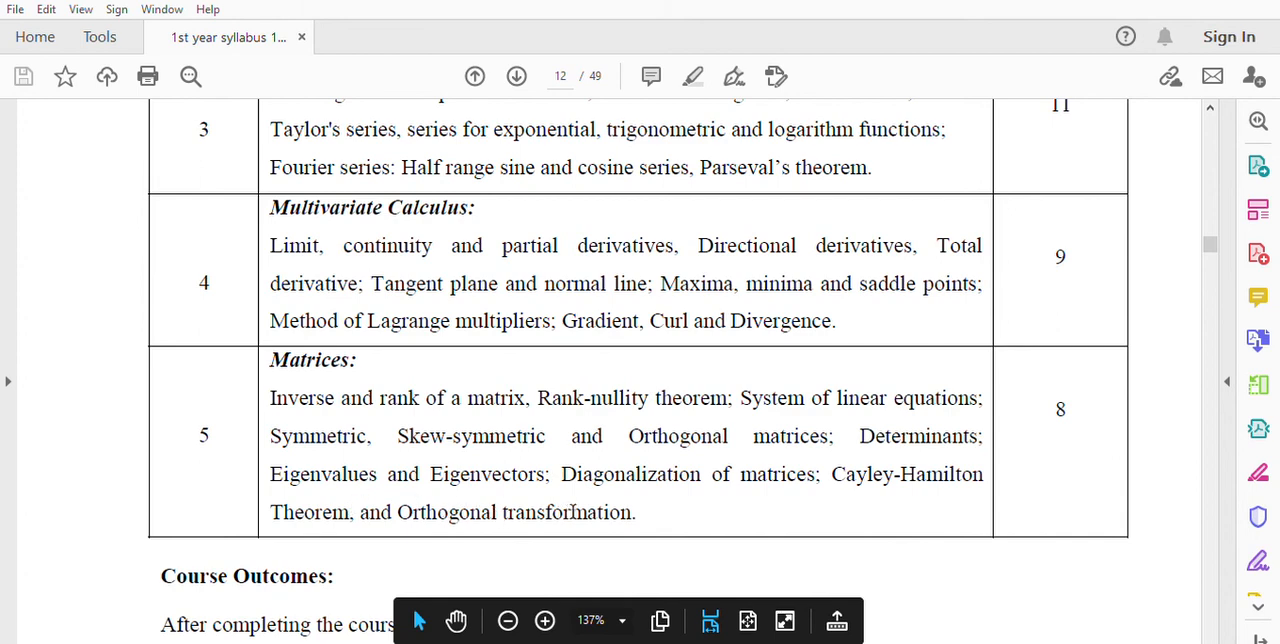
mouse_move(1090, 416)
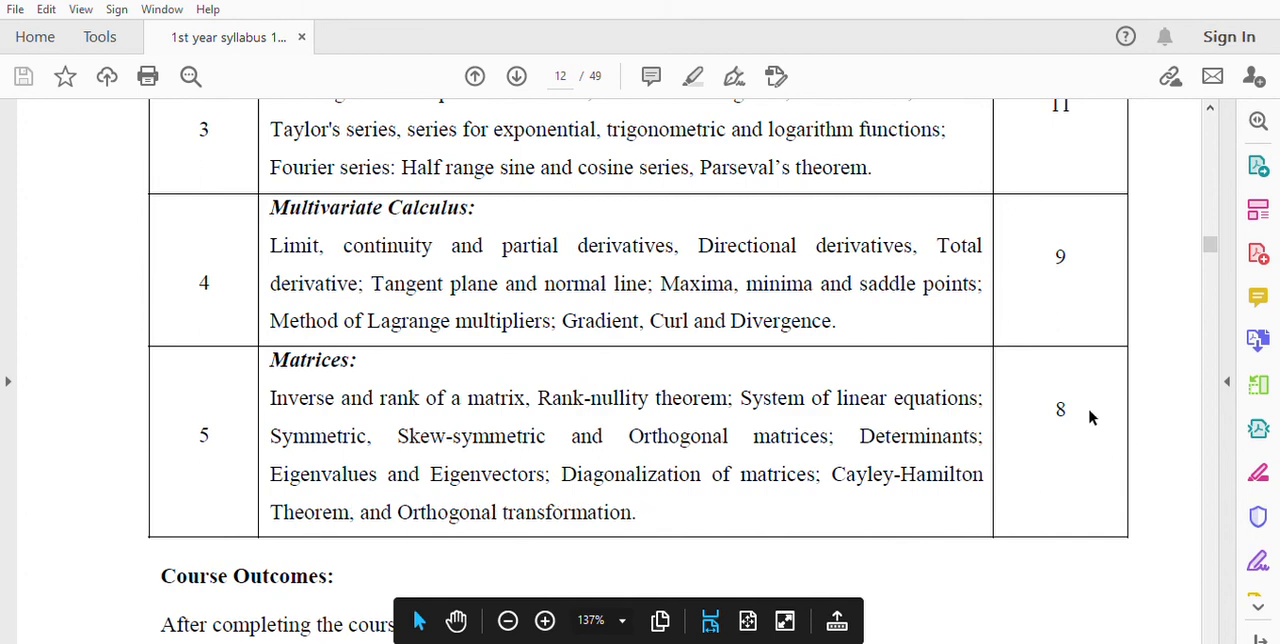